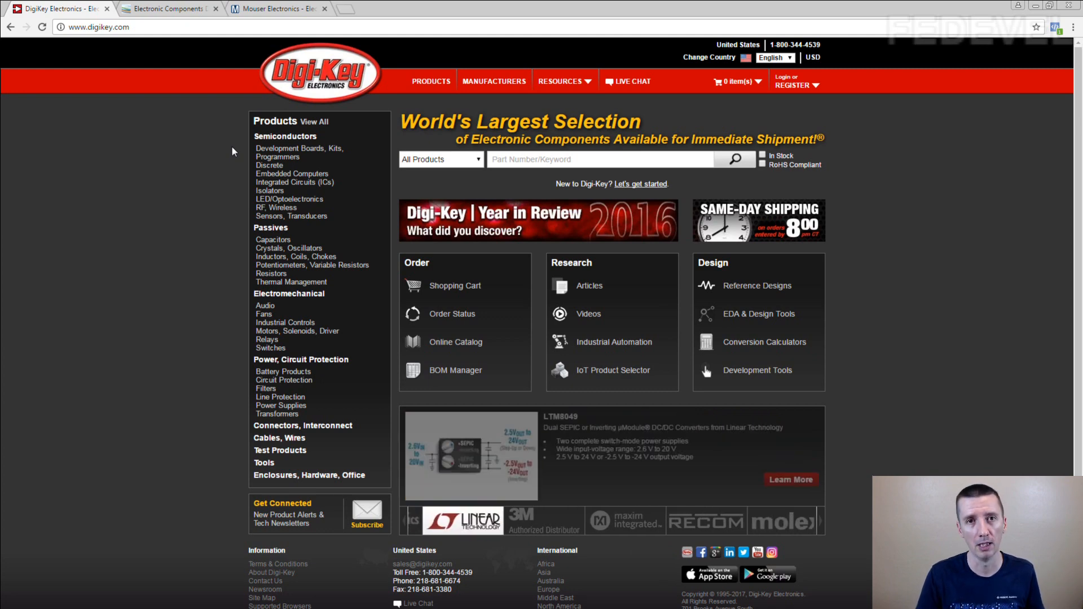
pyautogui.moveTo(210, 138)
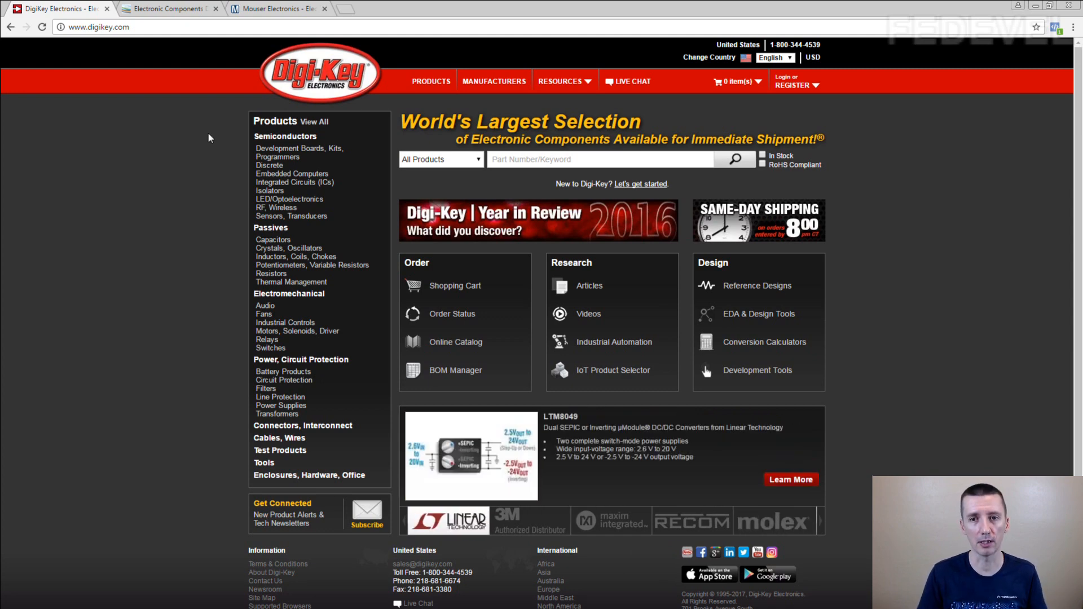
pyautogui.moveTo(182, 156)
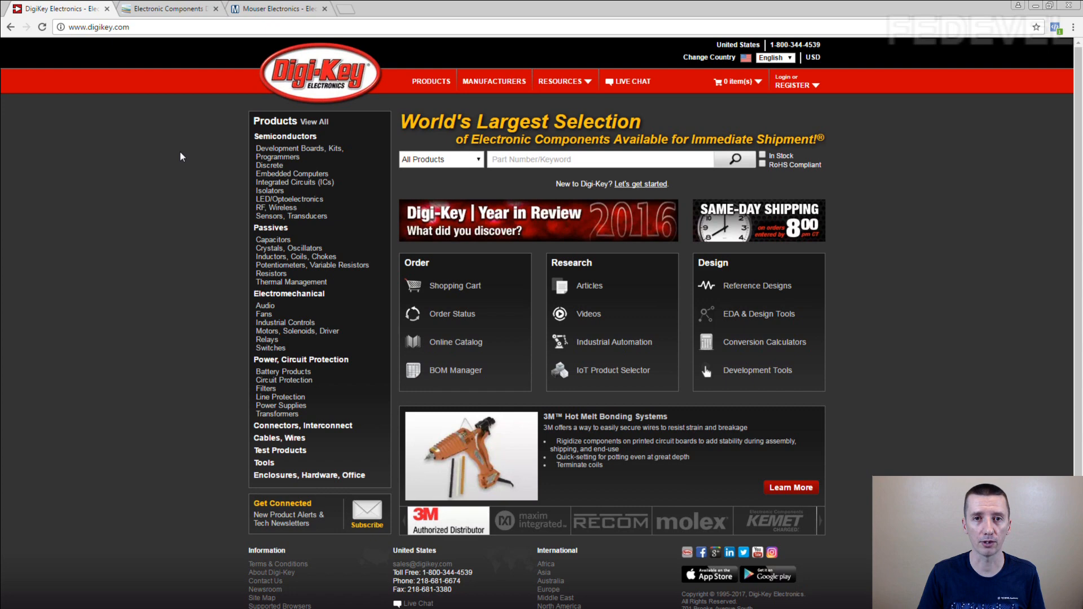
pyautogui.moveTo(167, 16)
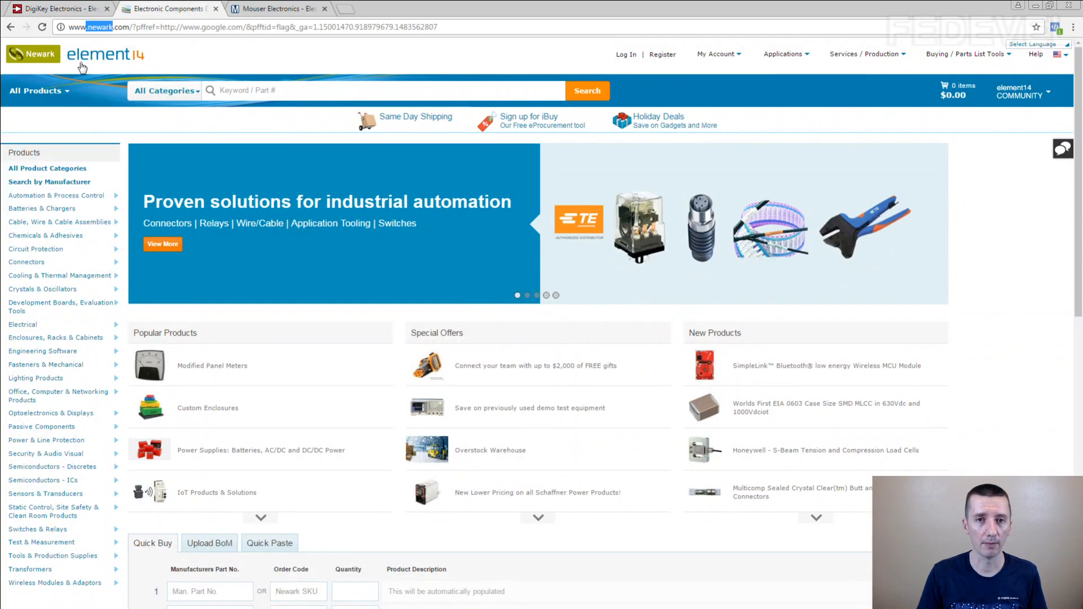
# Step: Bring up the Newark element14 home page with its product categories and popular products
pyautogui.click(277, 9)
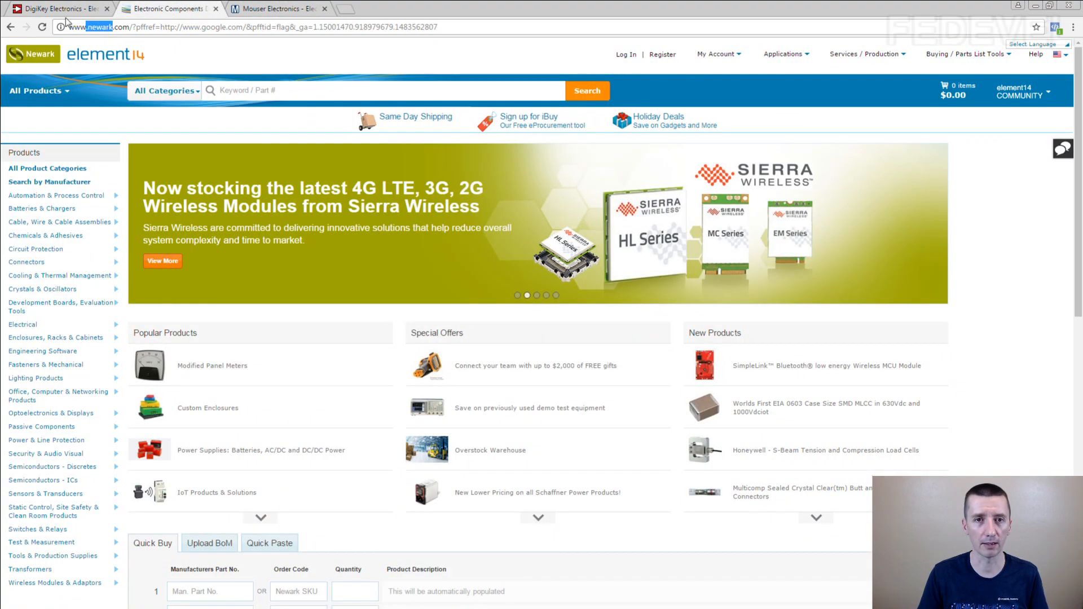
# Step: Return to the Digi-Key home page showing product categories, order, research and design sections
pyautogui.click(57, 11)
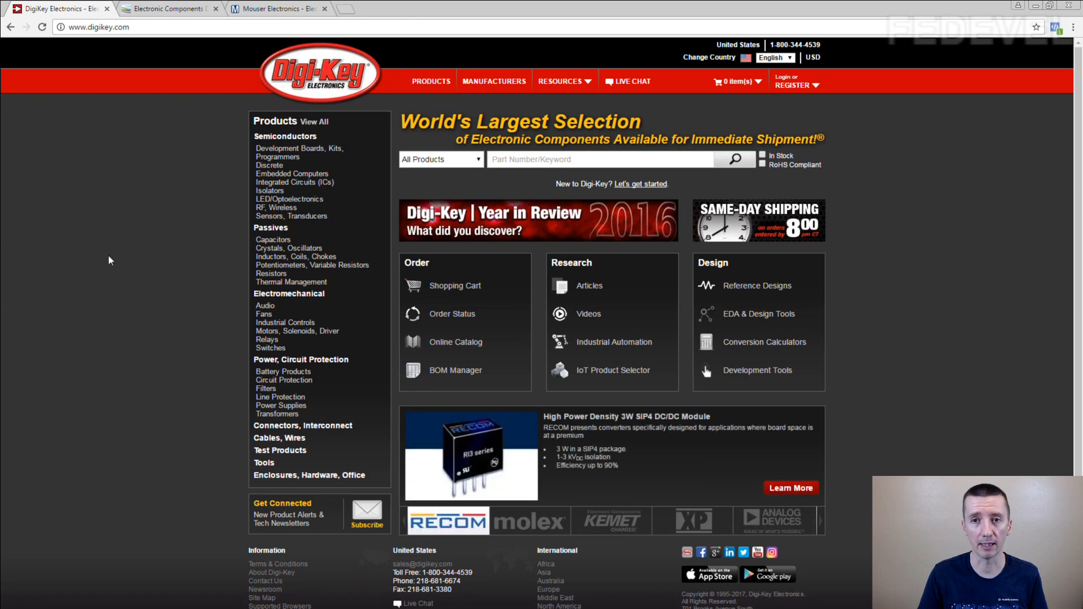
pyautogui.moveTo(117, 318)
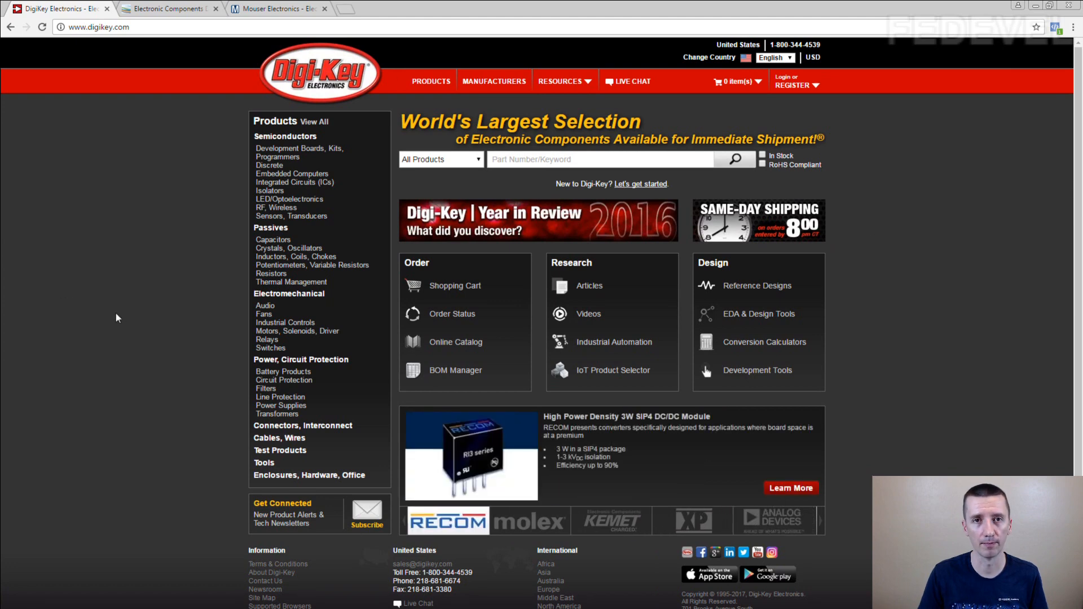